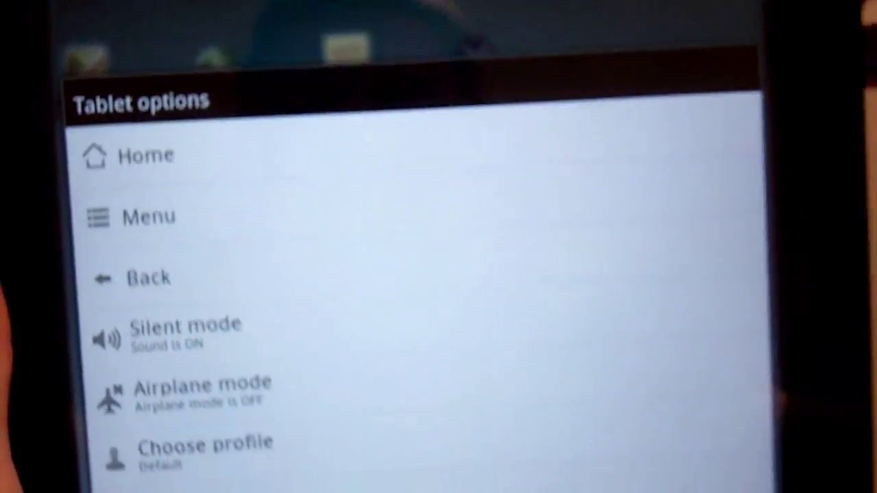
Step: Choose Reboot and select 'Reboot to webOS' as the restart target in the Reboot Tablet dialog
scroll(down, 3)
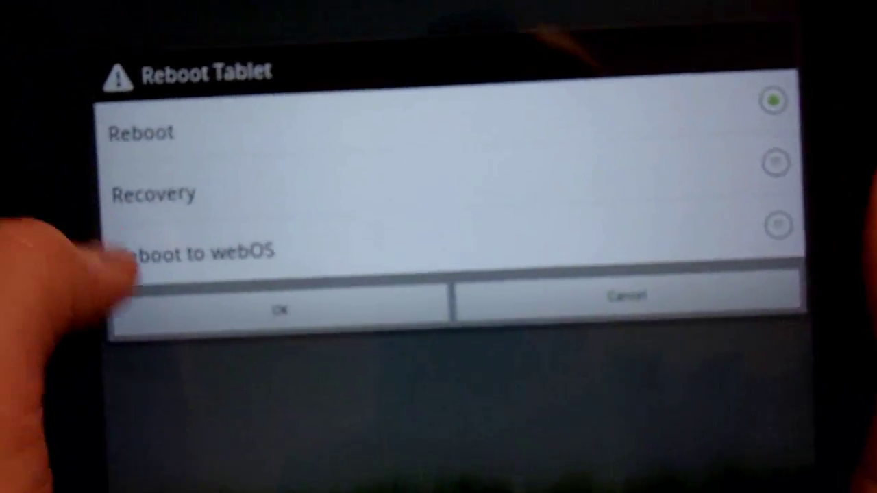
click(753, 233)
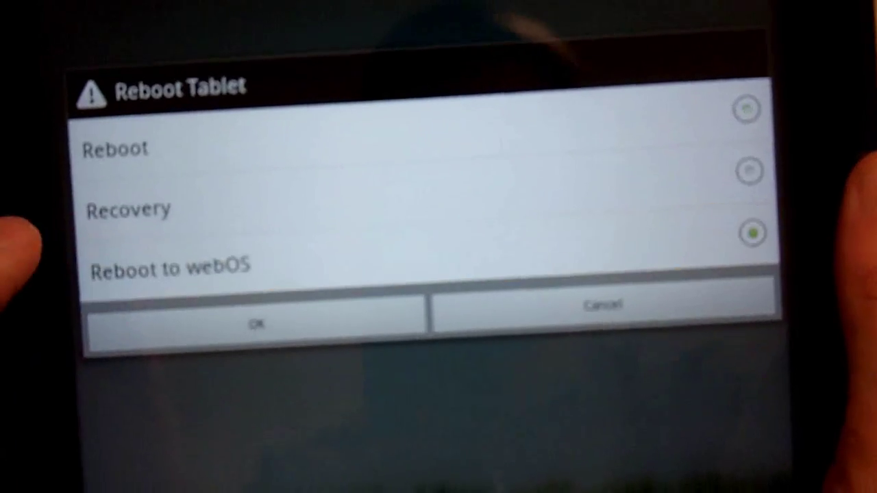